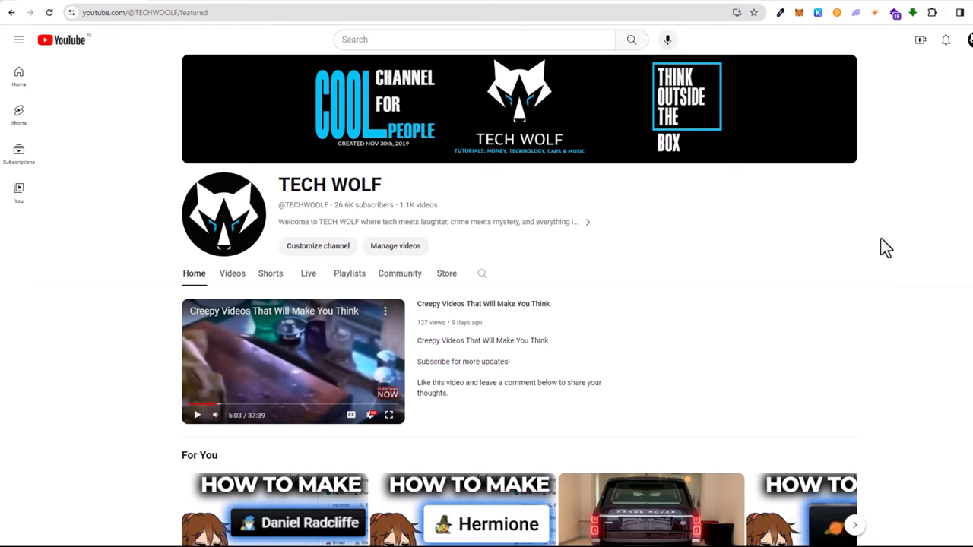
mouse_move(809, 231)
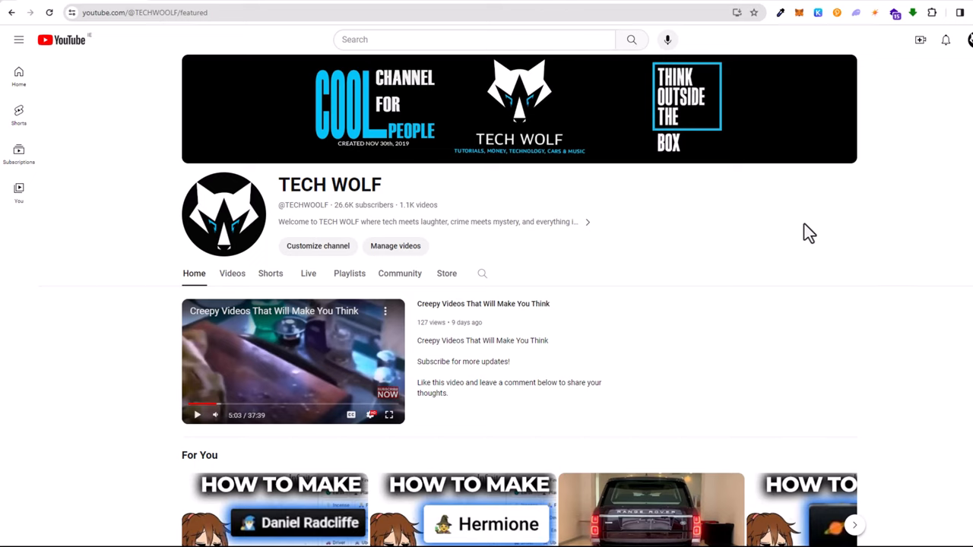
mouse_move(702, 240)
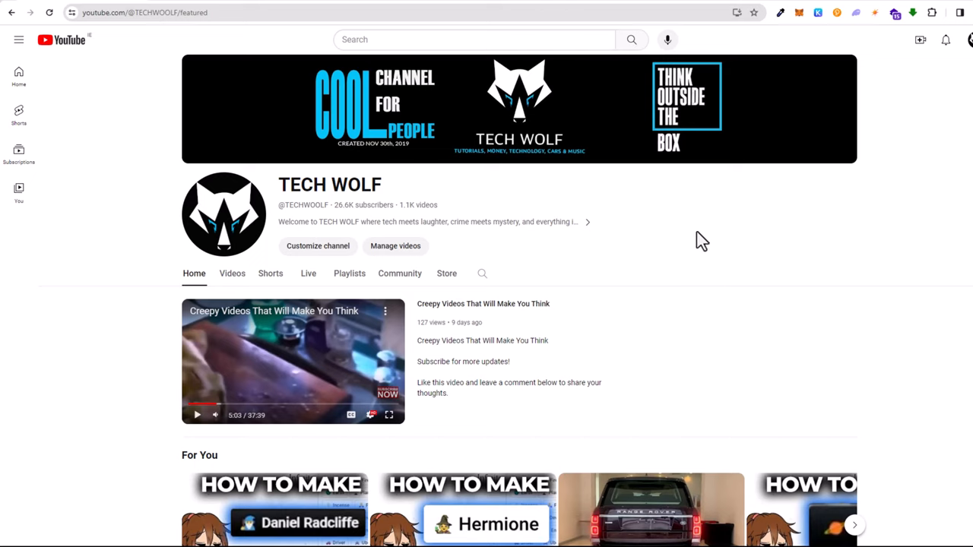
mouse_move(176, 38)
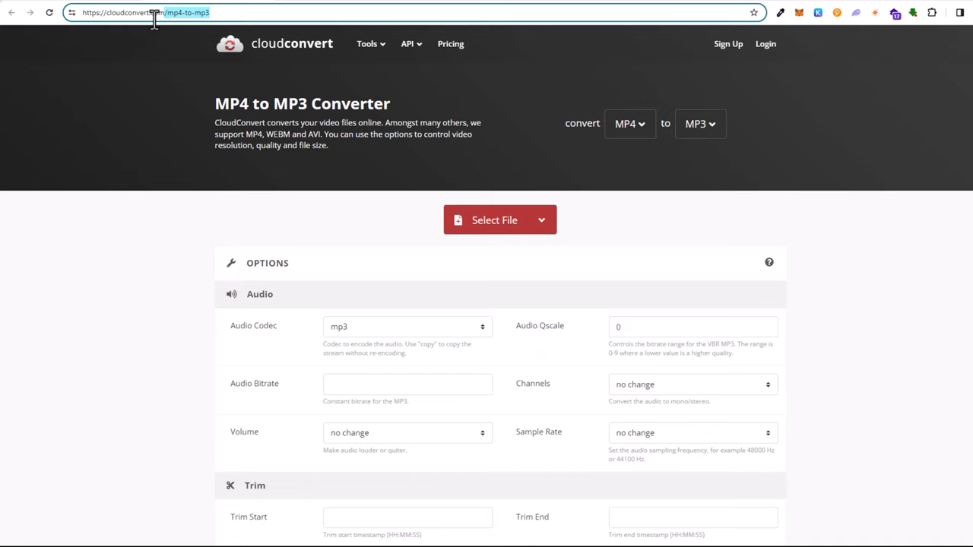
mouse_move(545, 216)
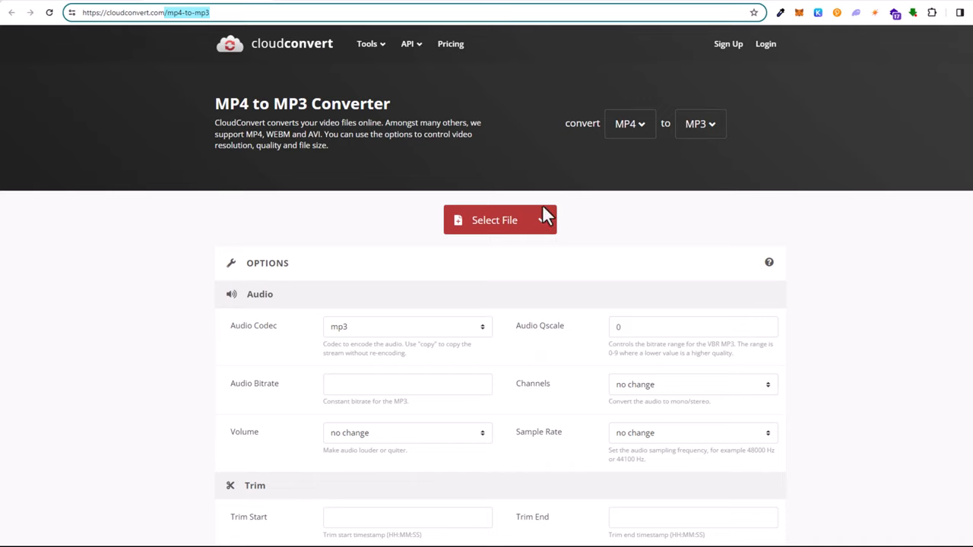
Start choosing a video file to upload on CloudConvert's MP4 to MP3 page.
click(499, 218)
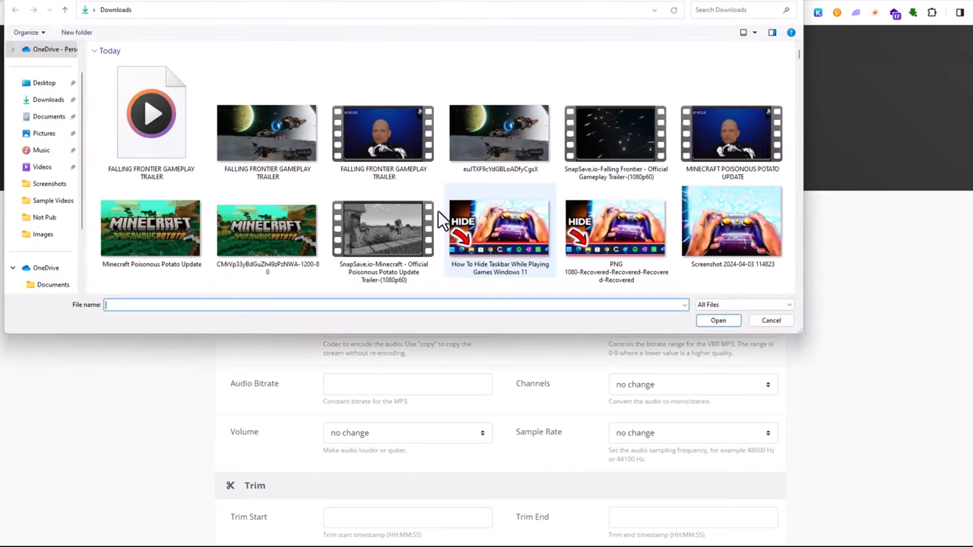
Upload FALLING FRONTIER GAMEPLAY TRAILER, convert it to MP3 and download the 2.5 MB result.
click(383, 133)
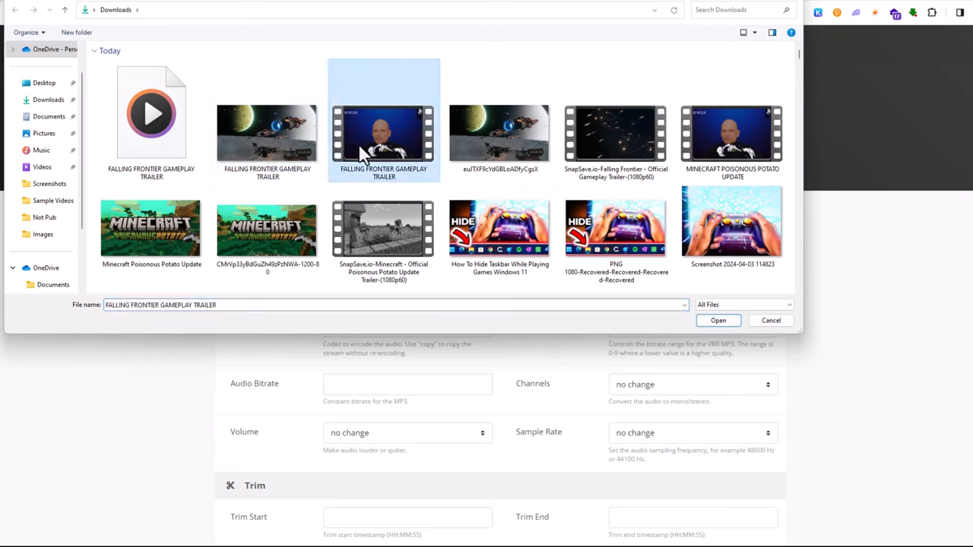
mouse_move(403, 149)
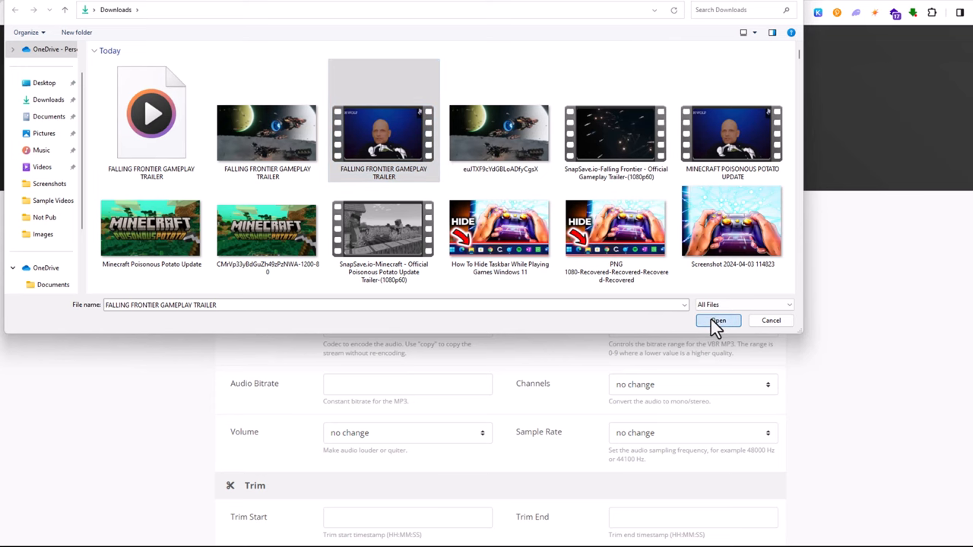
click(718, 319)
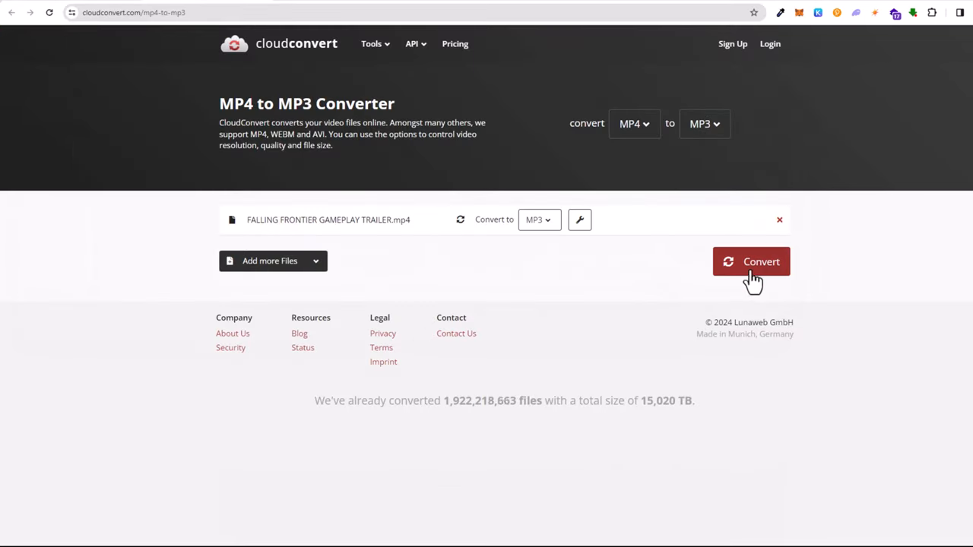
click(751, 262)
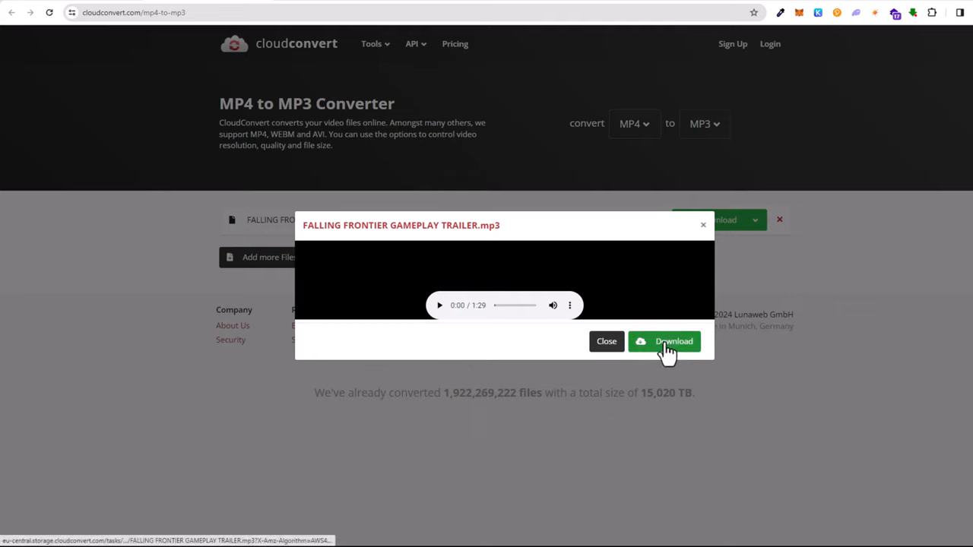
click(664, 341)
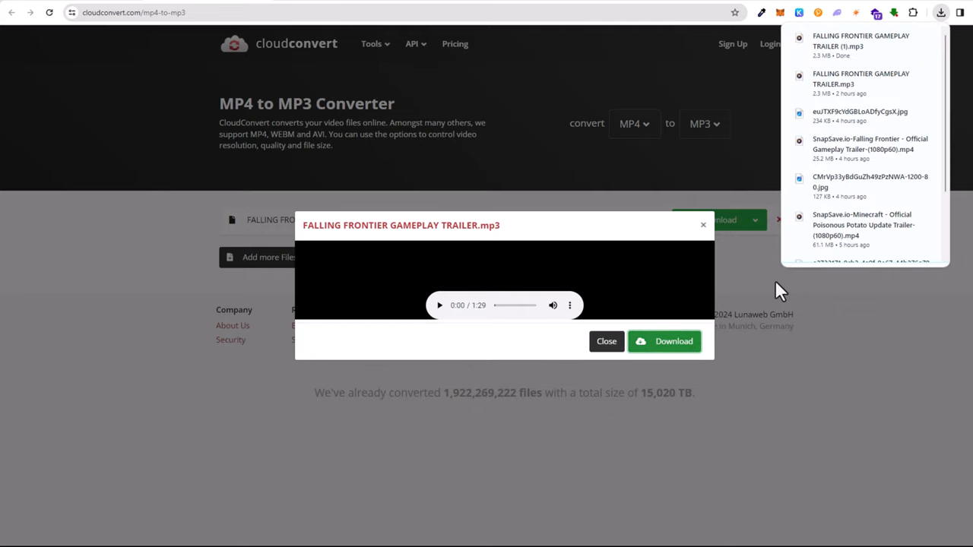
mouse_move(637, 166)
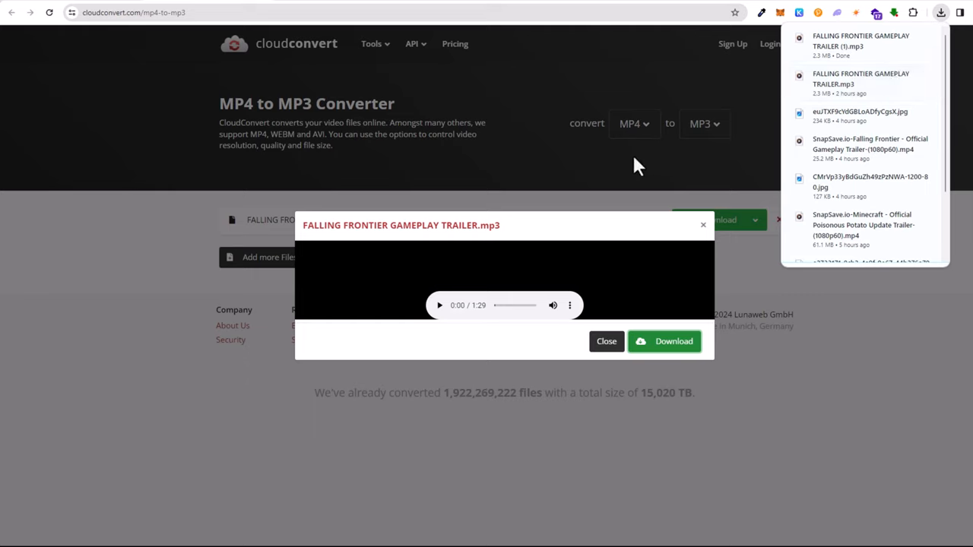